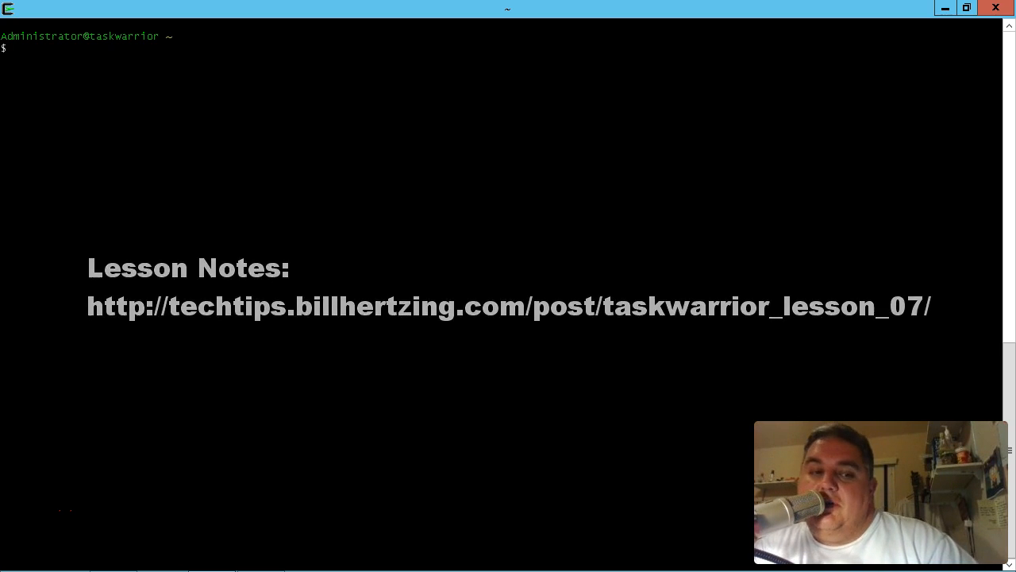
- Run the tl alias to show the pending list report with 21 tasks
text(tl)
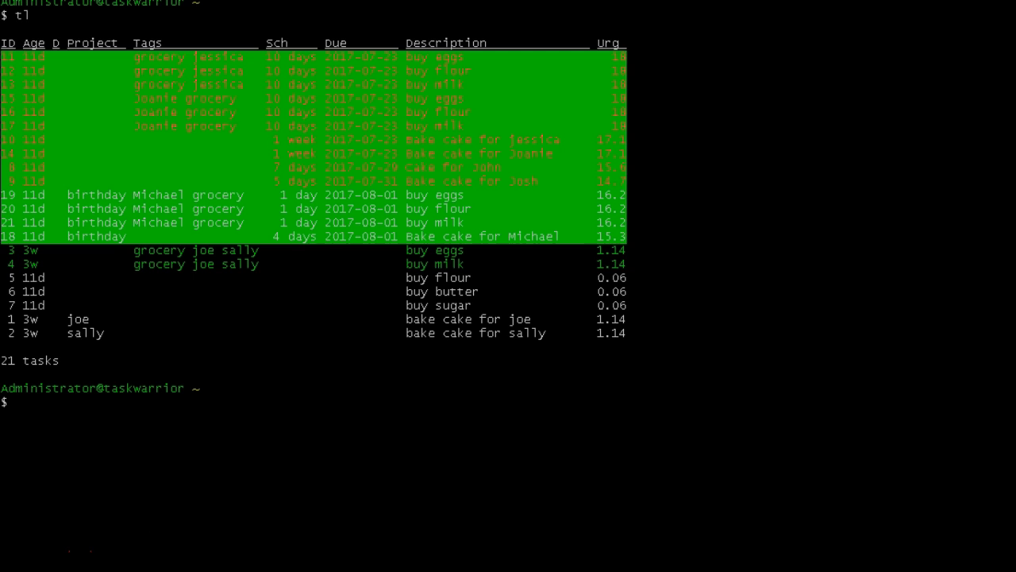
- Edit .taskrc in nano to recolour the list, then reopen .taskrc for further edits
text(nano)
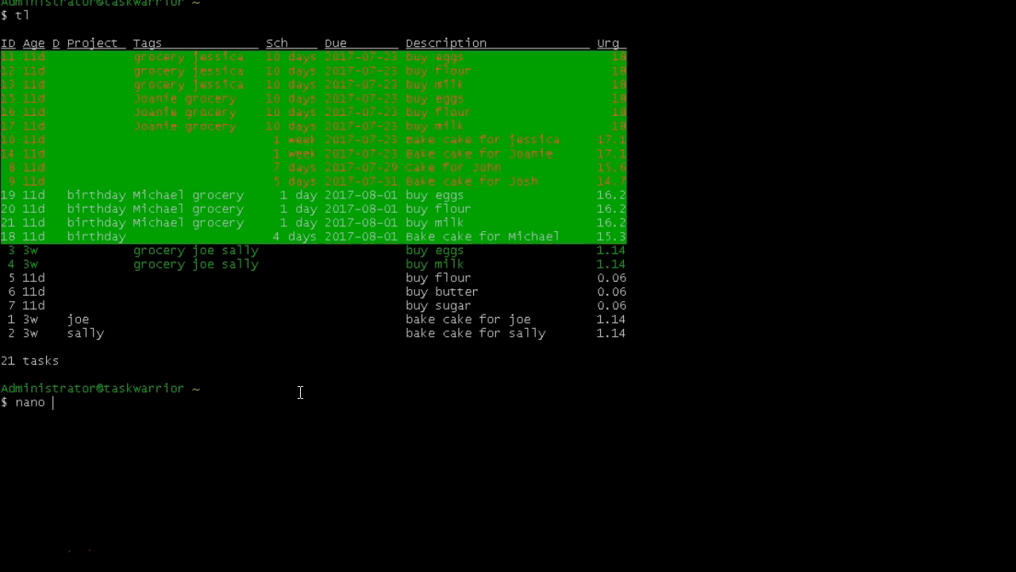
text(.taskrc)
text(tl)
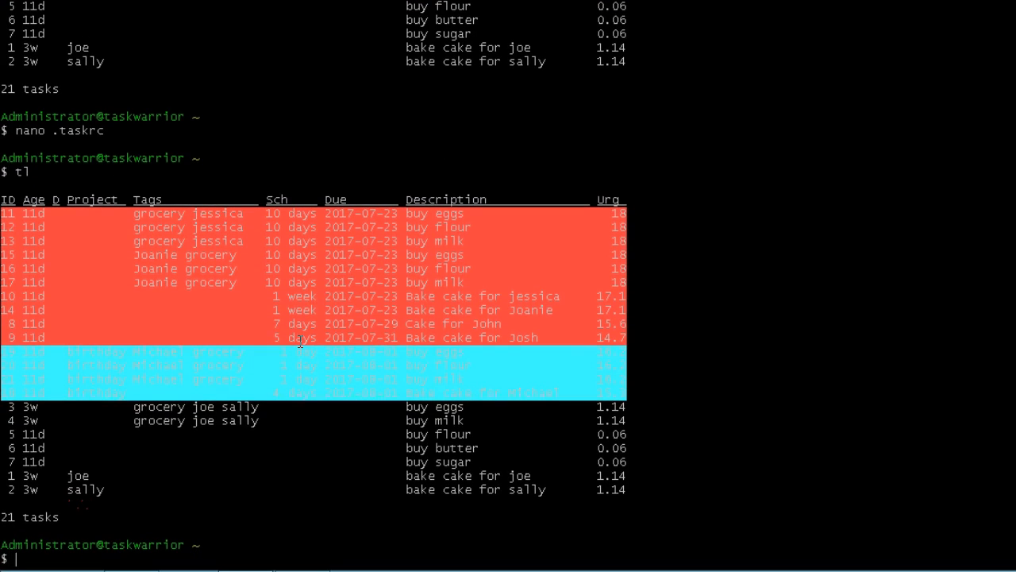
text(nano .taskrc)
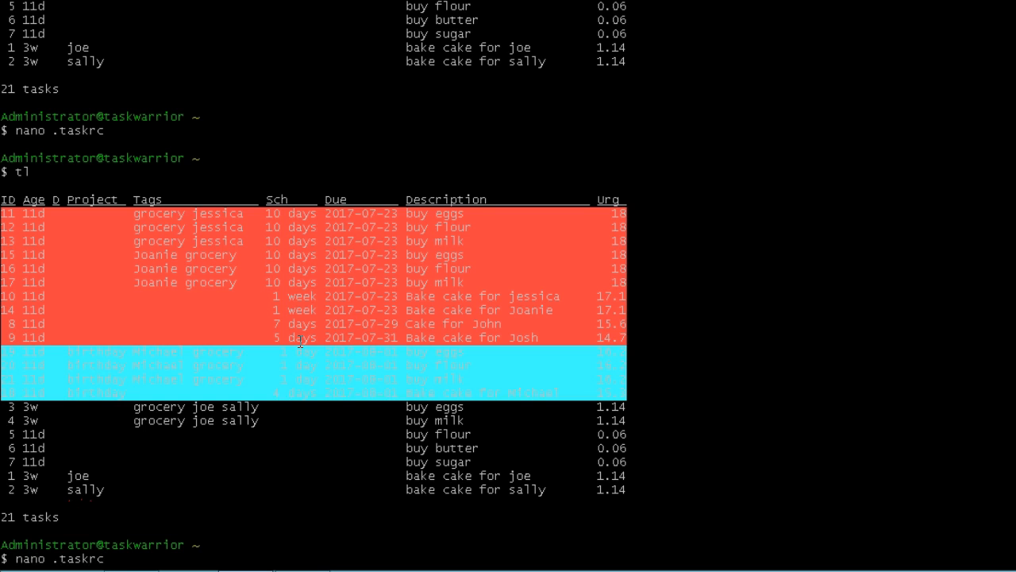
key(Enter)
text(task)
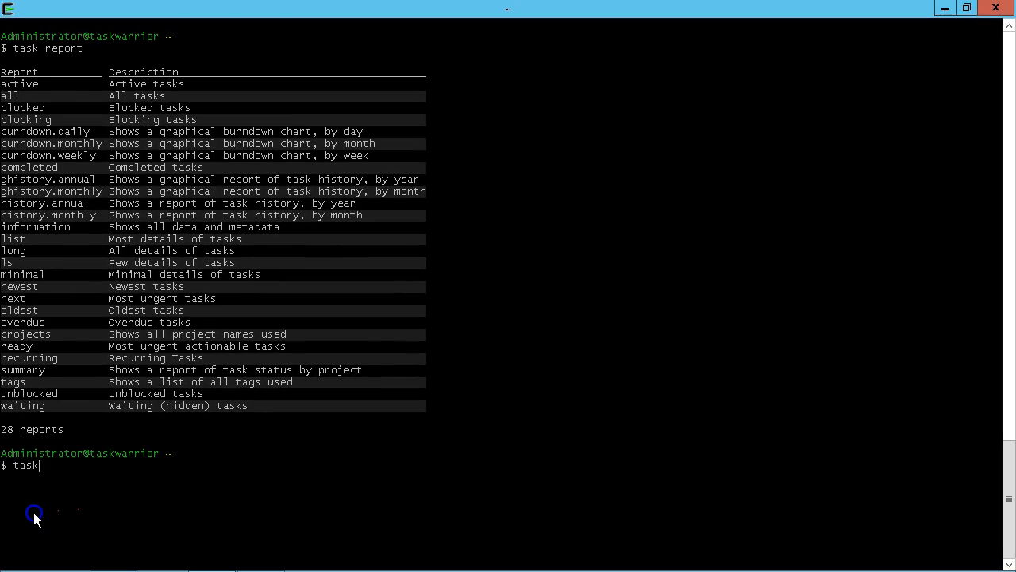
- Run the entered task command to show the waiting report and calendar
key(Return)
text(task)
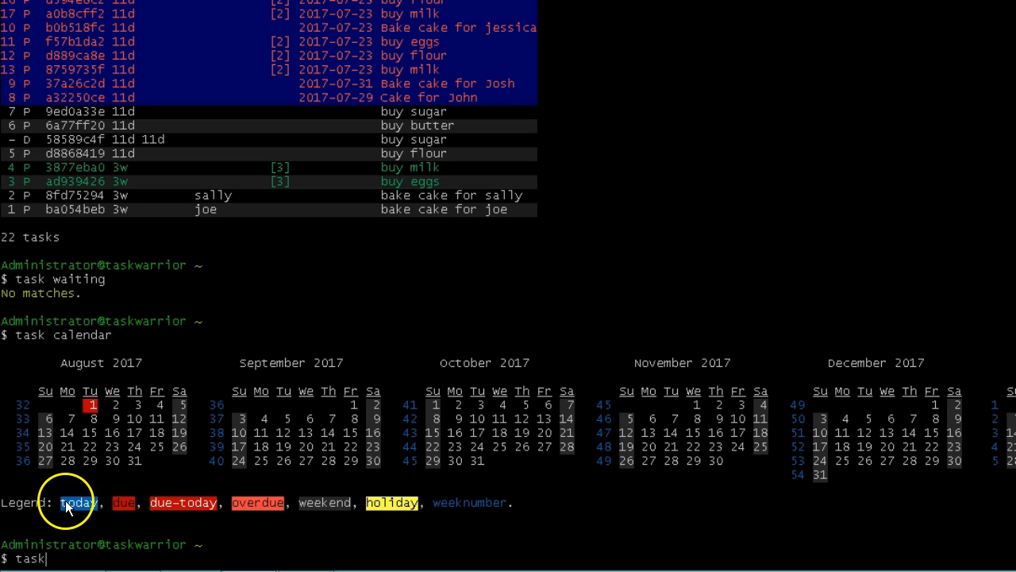
- Run the newcake script for Tommy with date 2017-08-26 to create the wedding cake tasks
text(newcake)
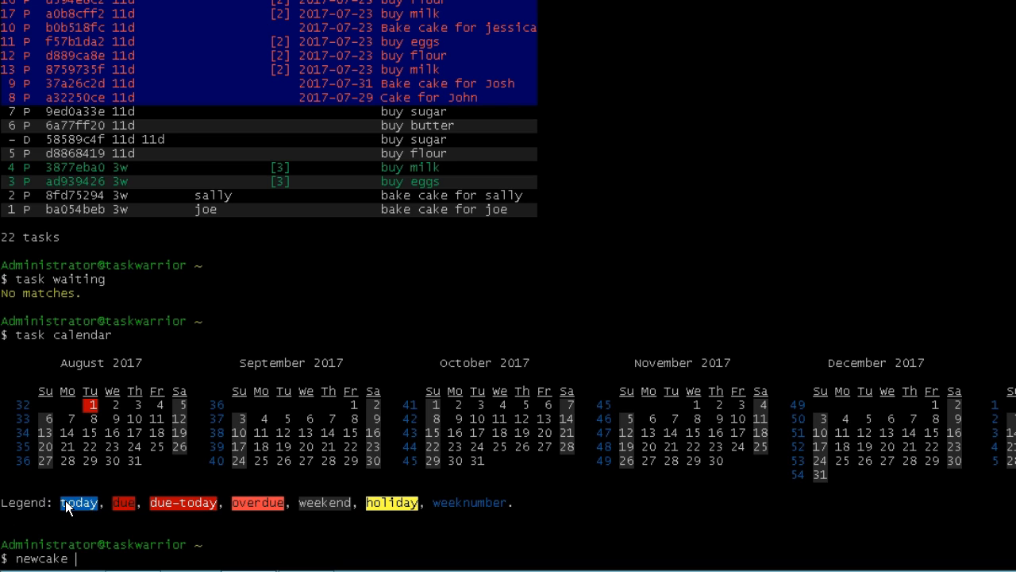
text(Tommy)
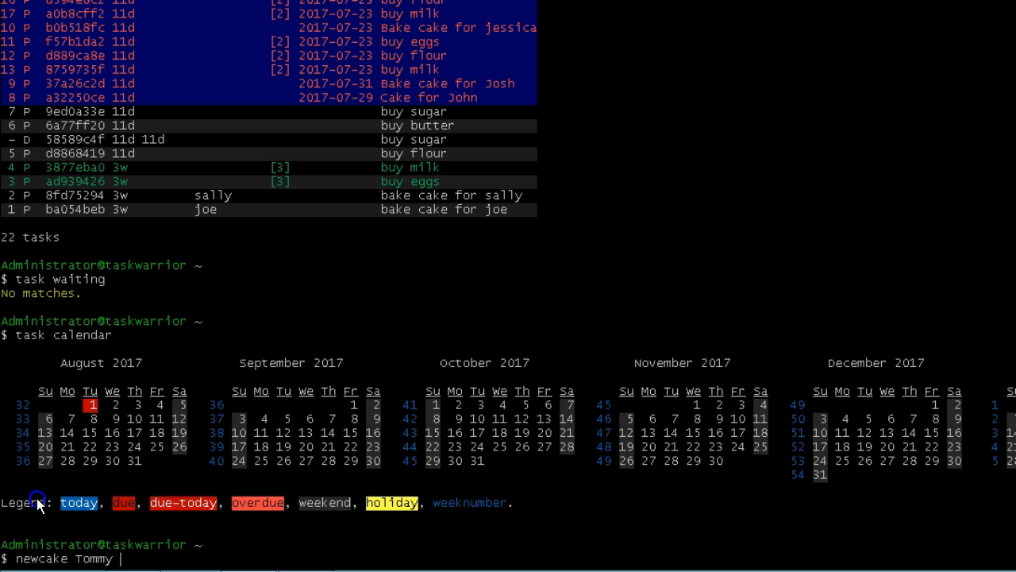
text(2017-08-2)
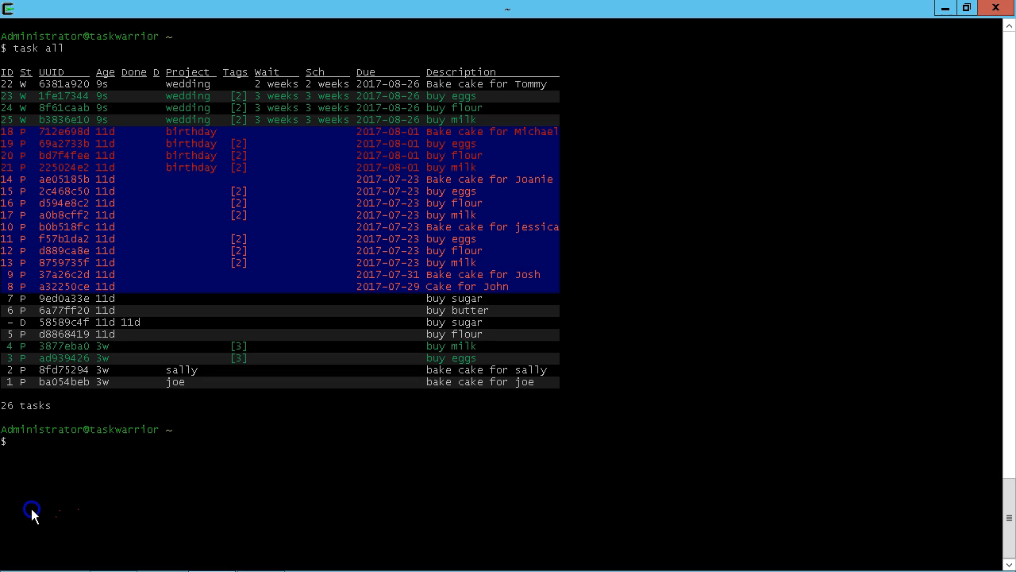
- Run task waiting and task active to check those reports before listing all reports
text(task wai)
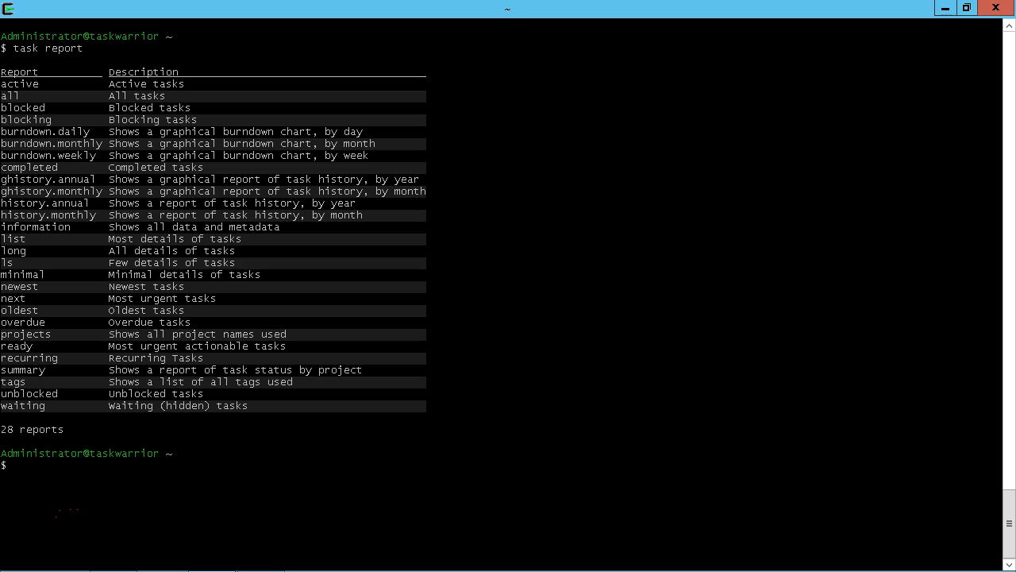
text(task act)
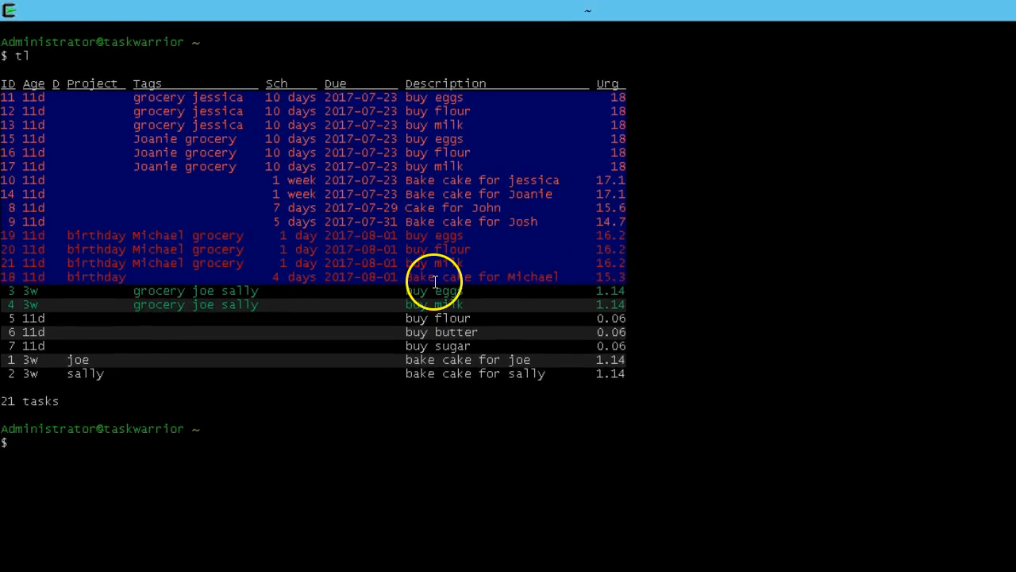
- Start task 18, Bake cake for Michael, so it becomes the active top task
text(task 18)
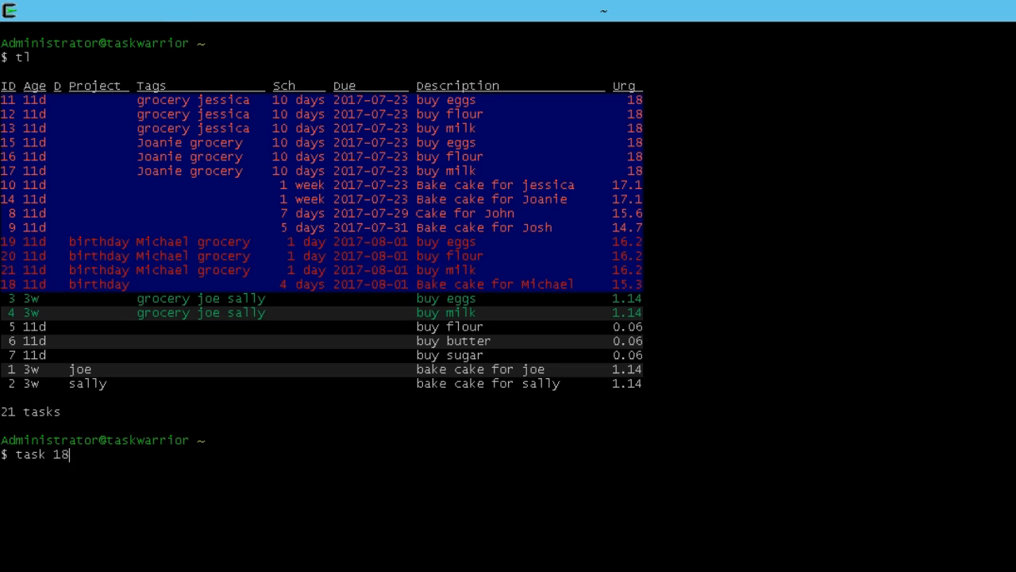
text(" ")
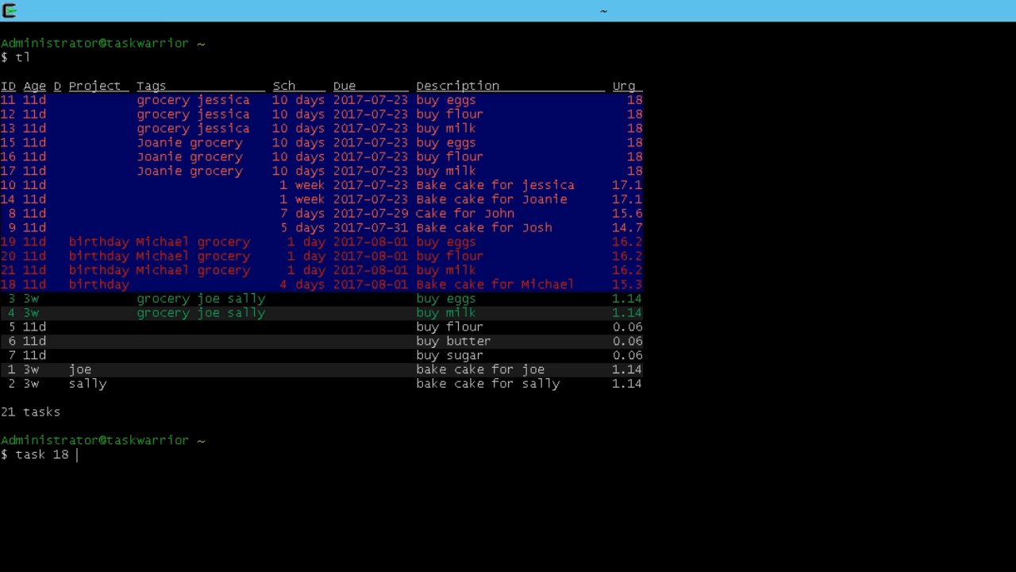
text(start)
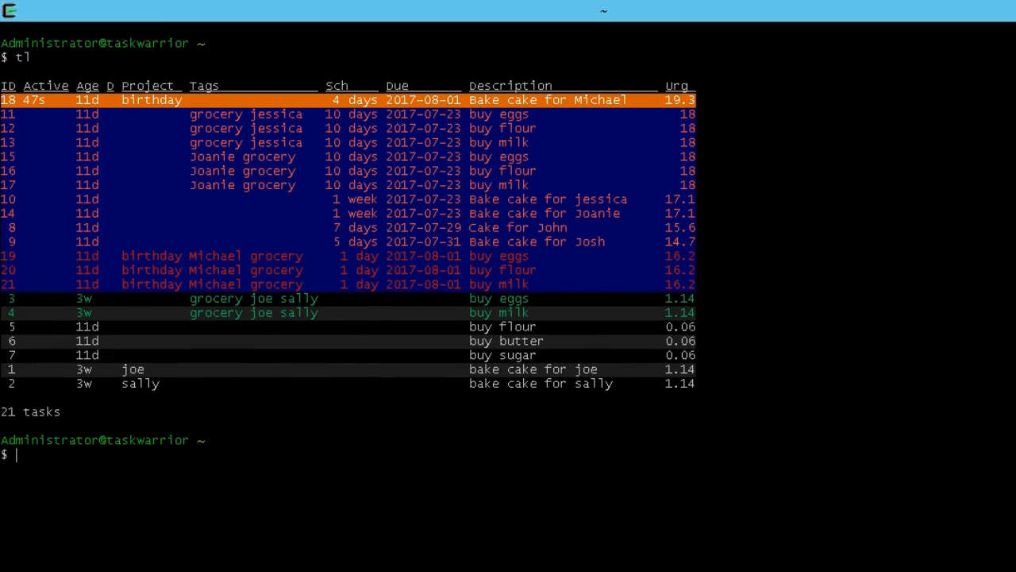
- Run task show list to print the list report's columns, labels, filter and sort settings
text(show task lis)
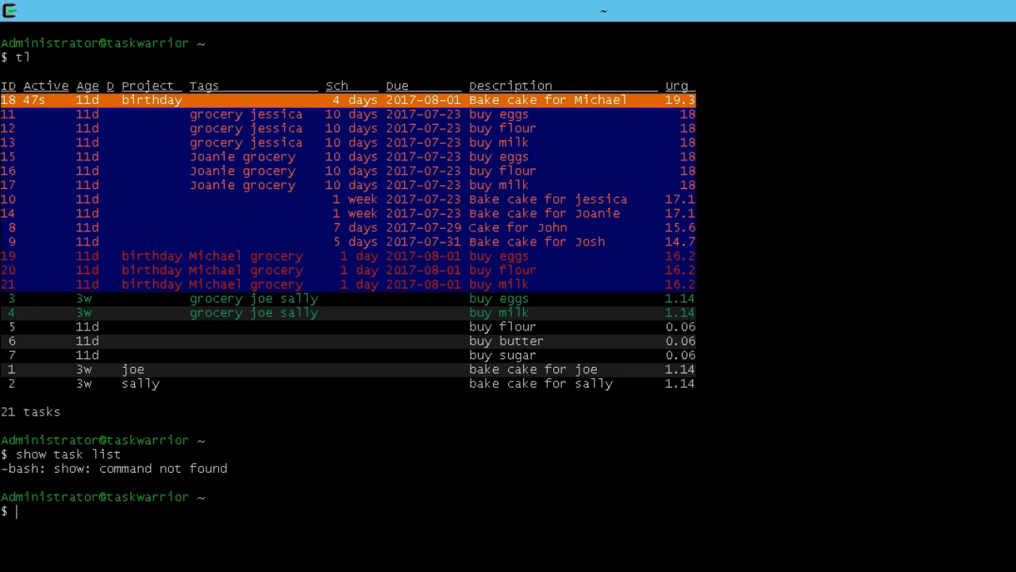
text(task)
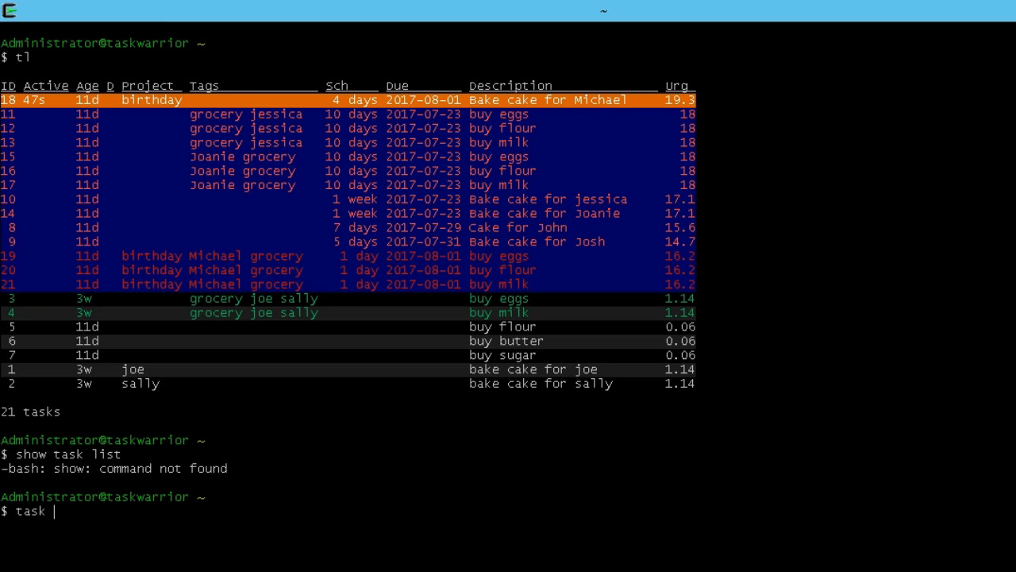
text(show list)
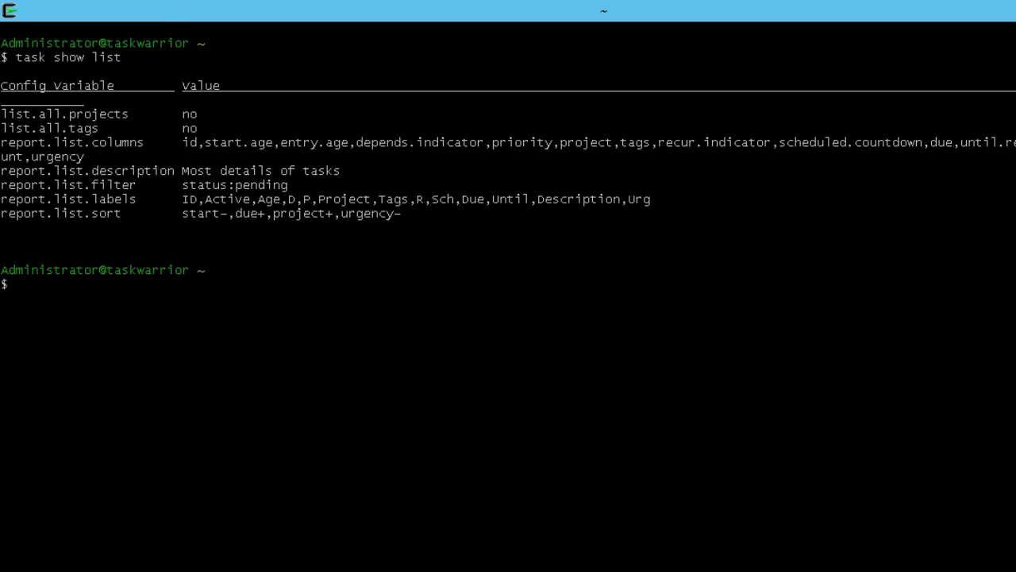
text(task config)
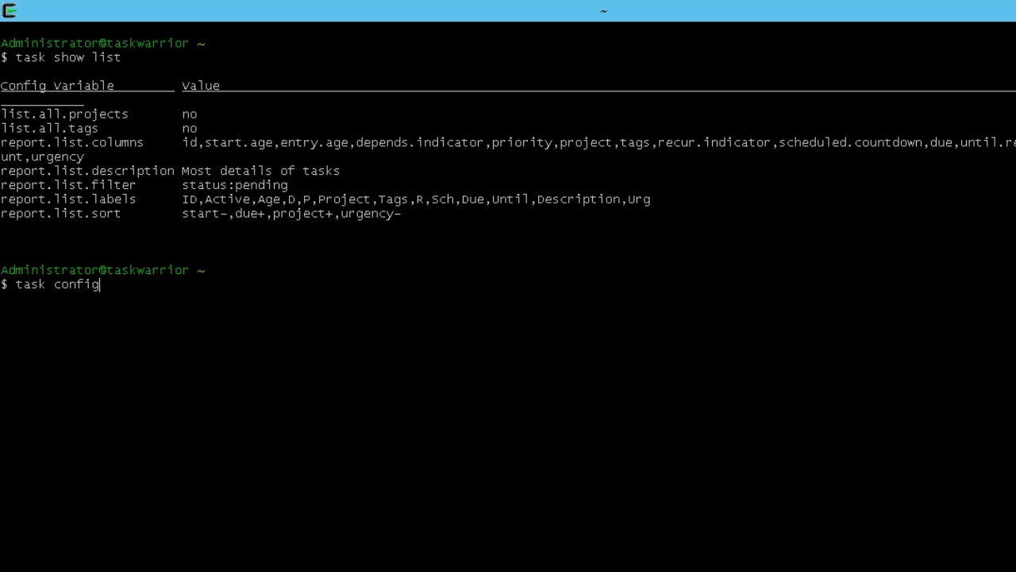
- Compose task config report.list.labels '' ready to receive the new label list
text(repor)
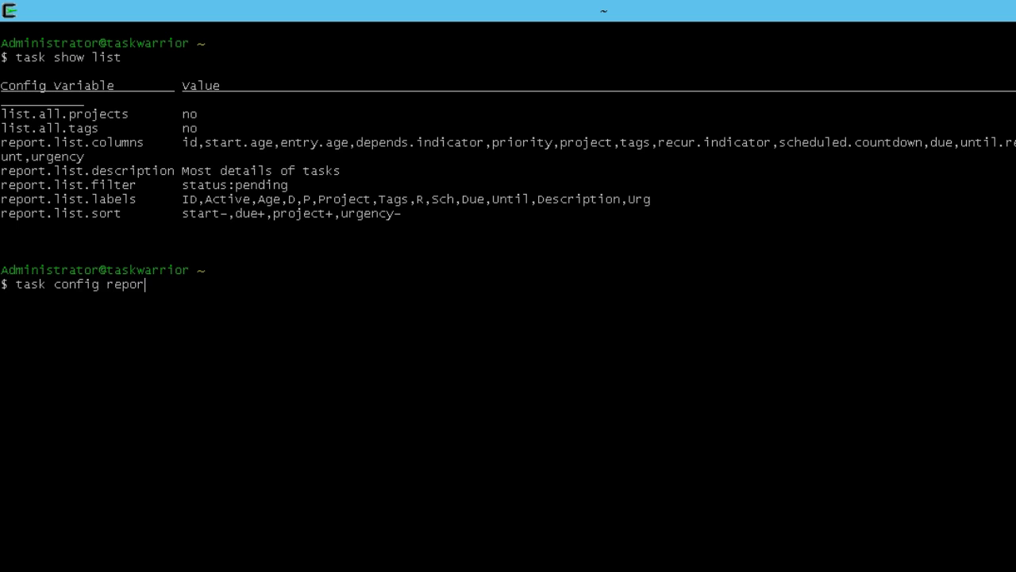
text(t.list)
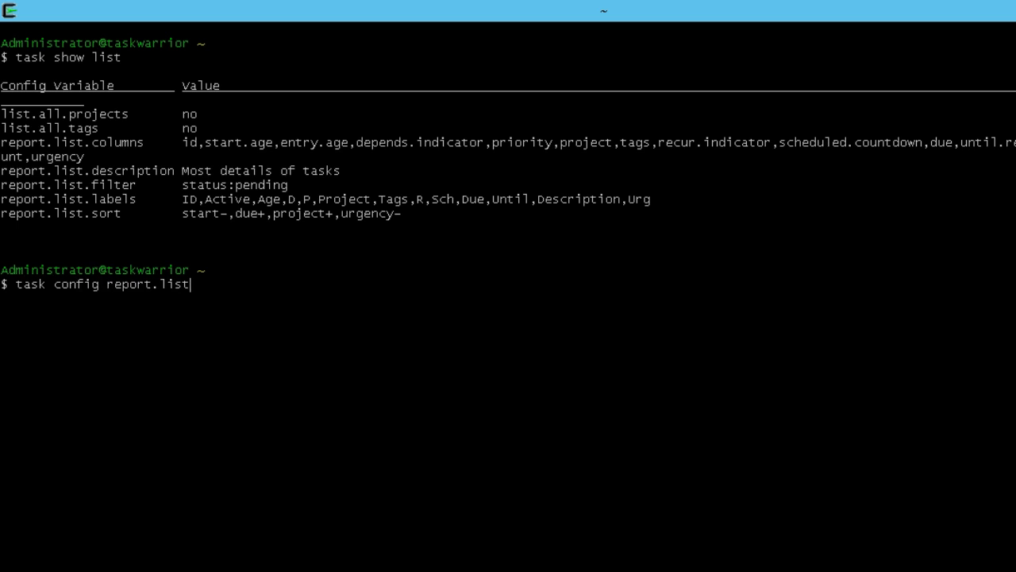
text(.label)
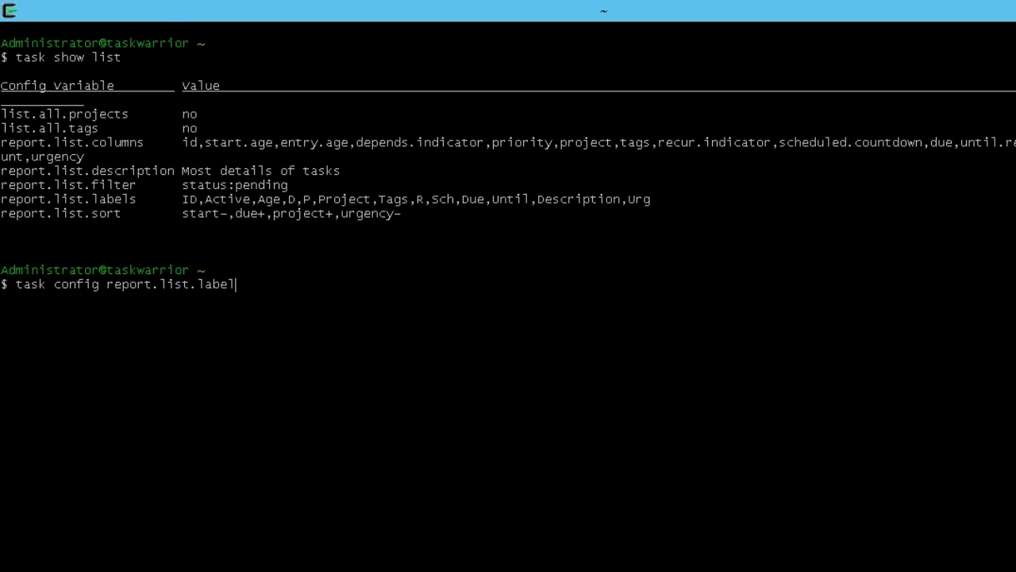
text(s)
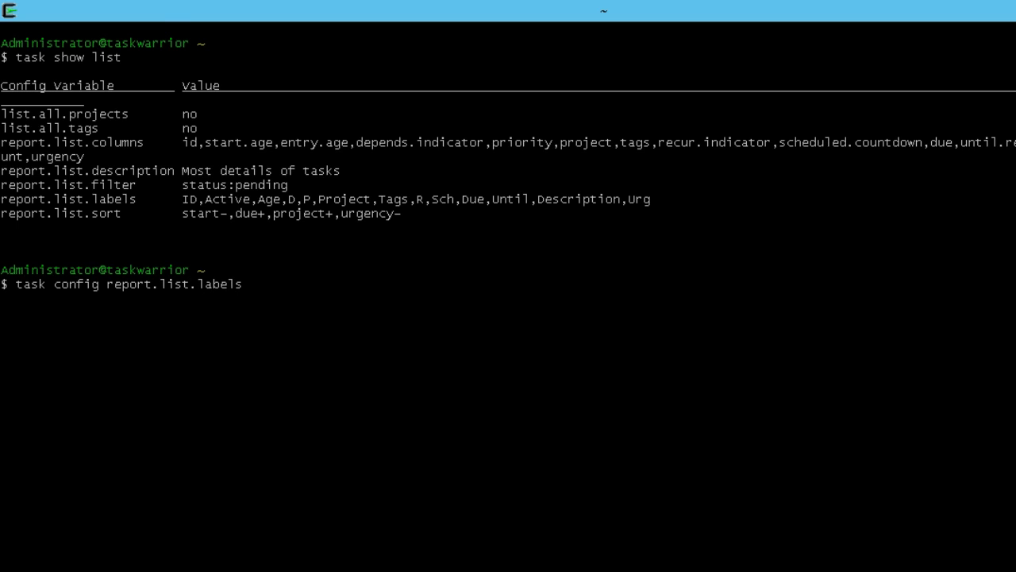
text('')
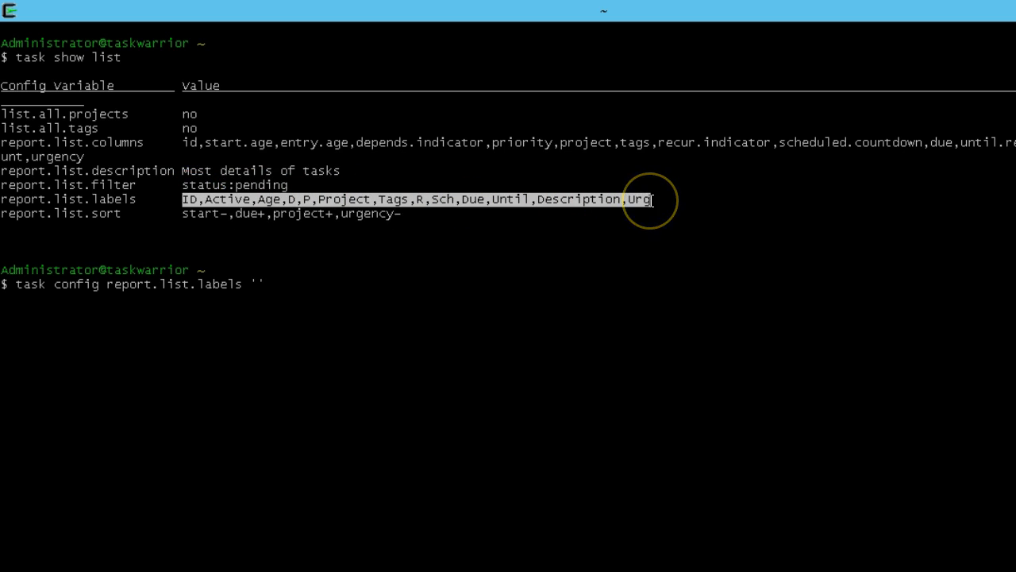
- Paste the default labels and expand them to Dependency, Priority, Recurr, Sched and Urgency
right_click(651, 202)
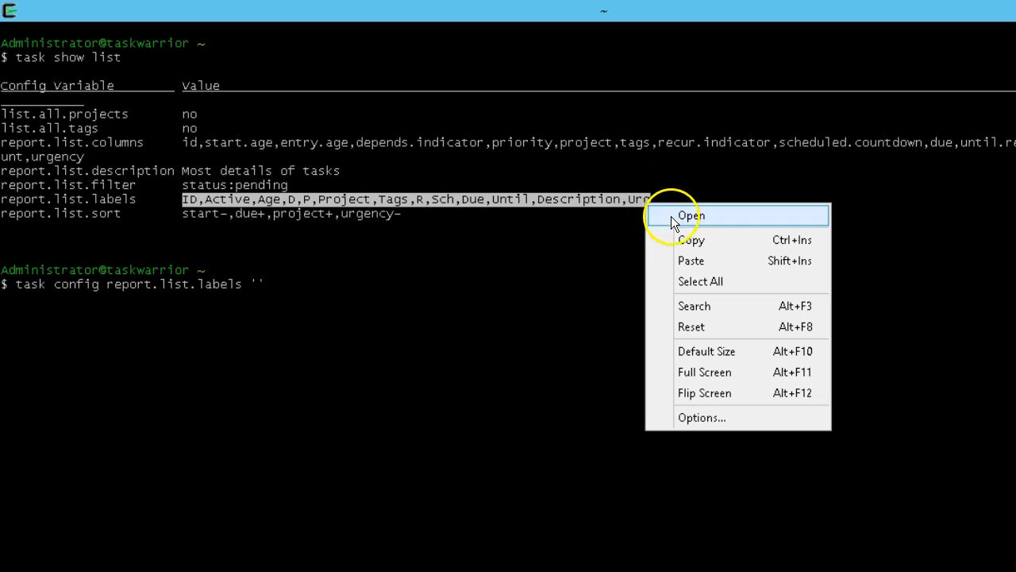
mouse_move(690, 244)
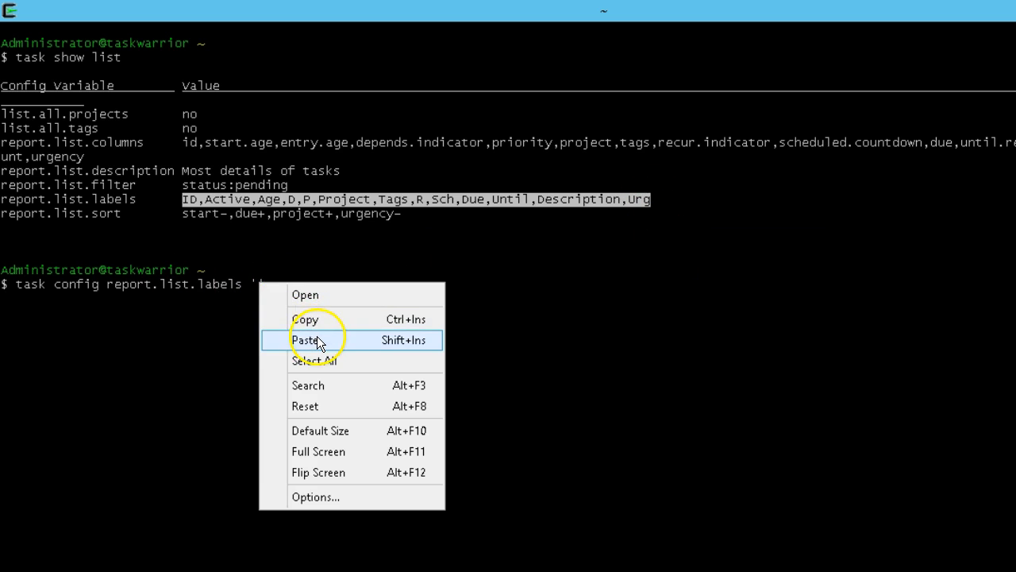
click(307, 339)
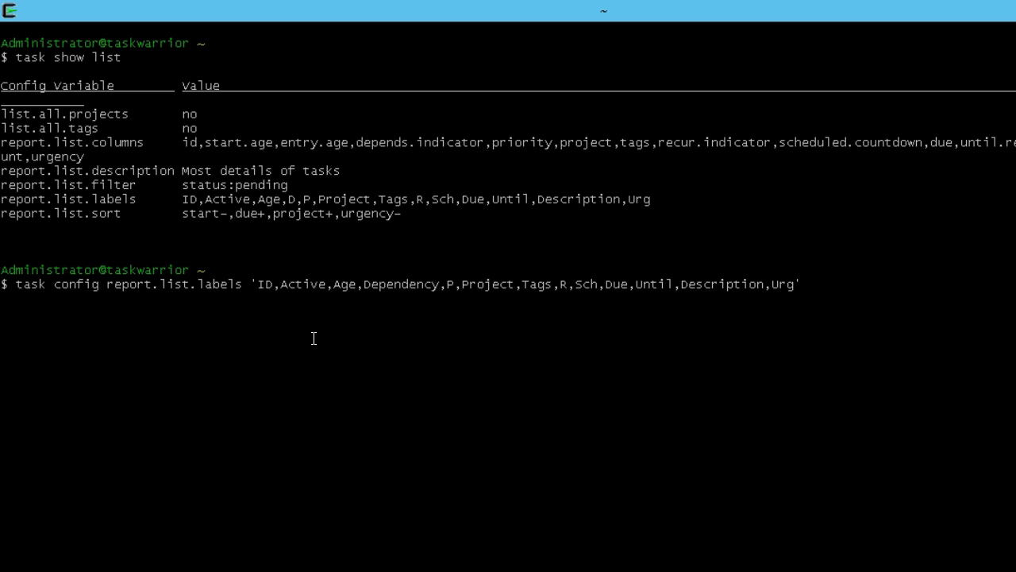
text(riority)
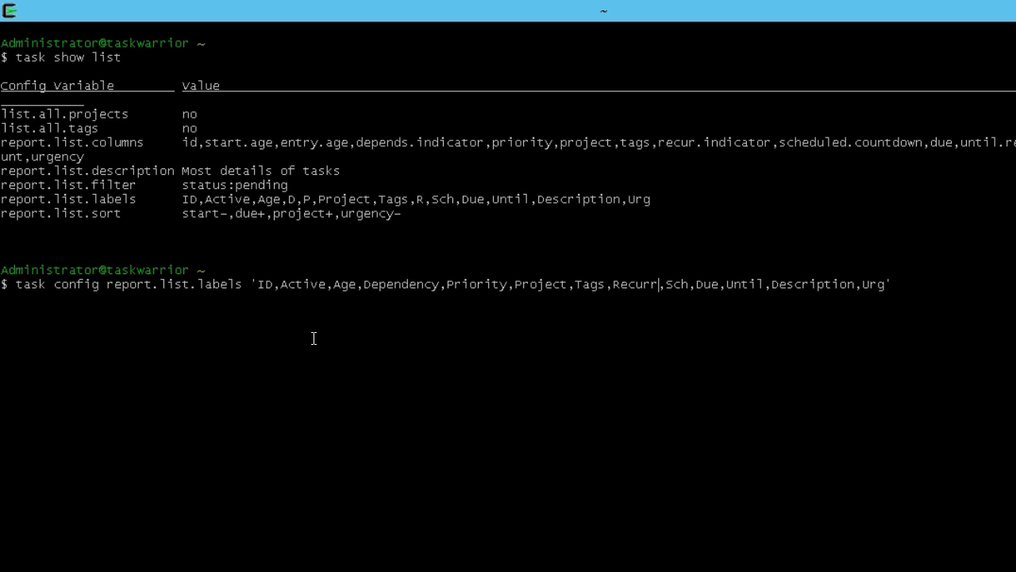
text(hed)
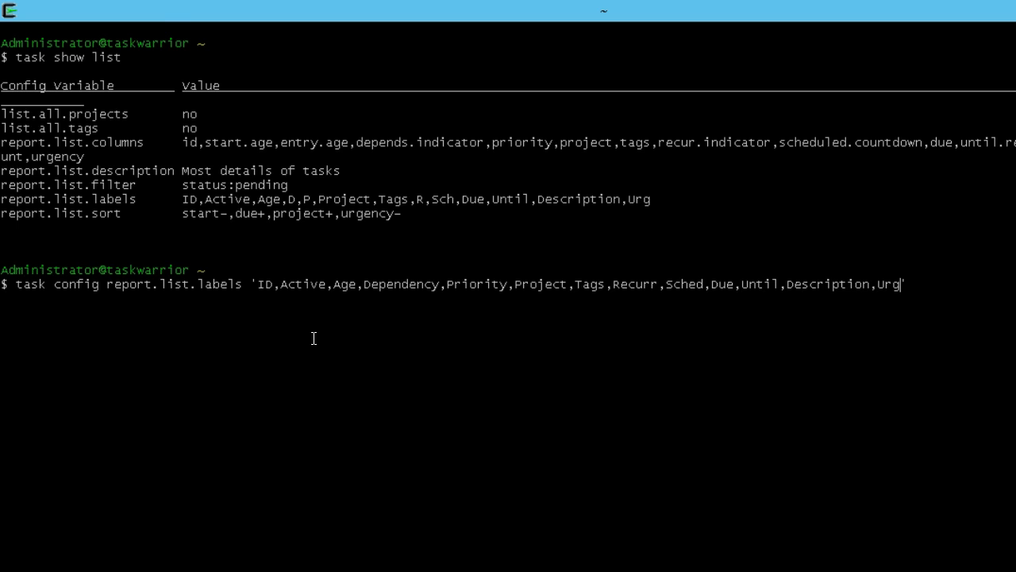
text(ency')
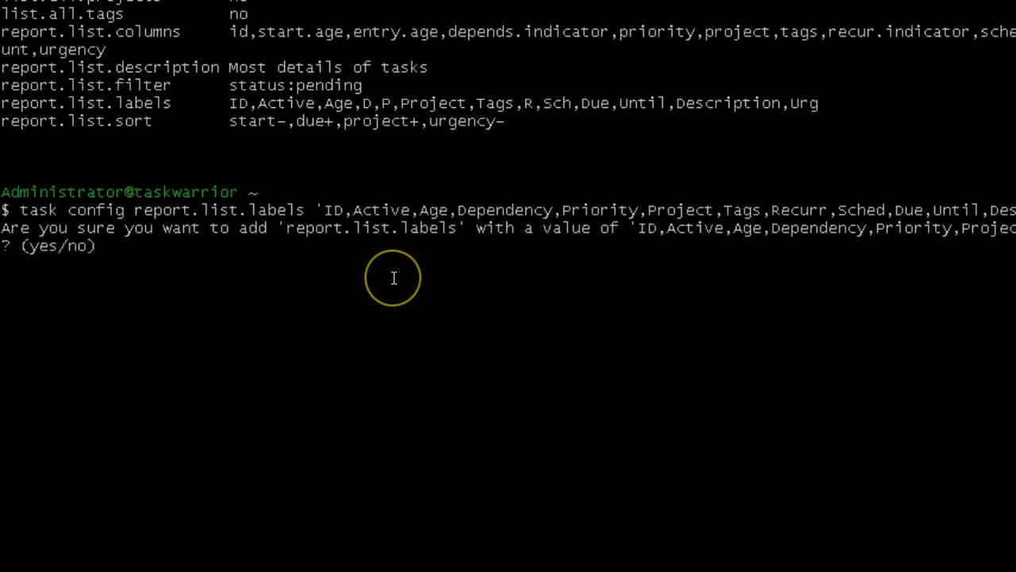
- Confirm saving the new labels to .taskrc with yes and rerun tl to verify
text(yes)
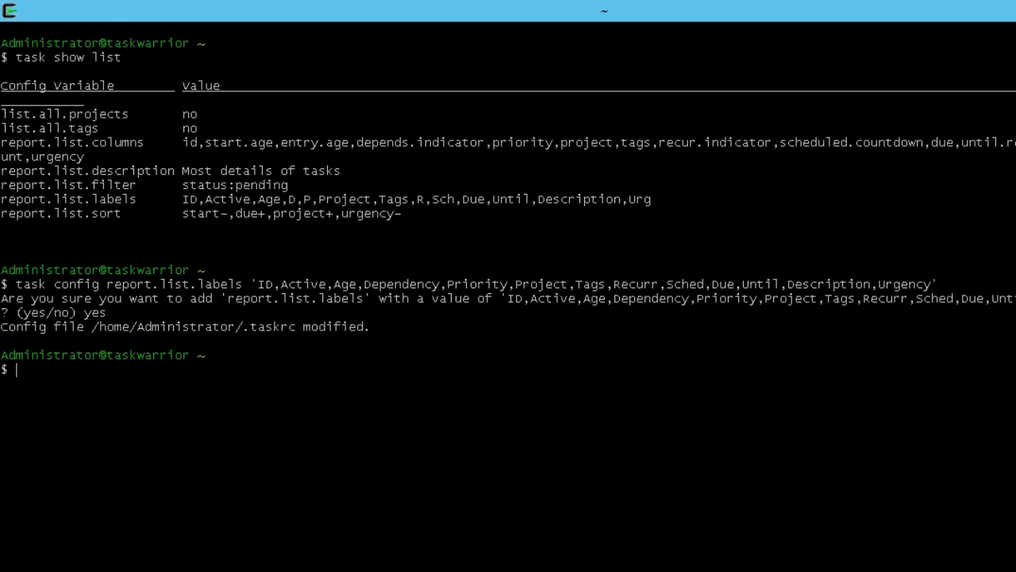
text(tl)
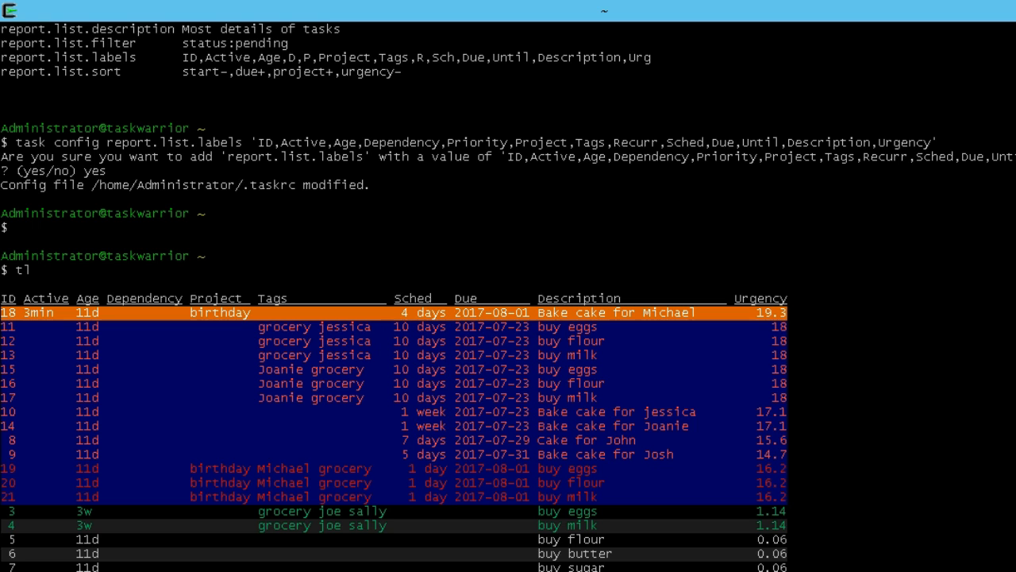
mouse_move(398, 325)
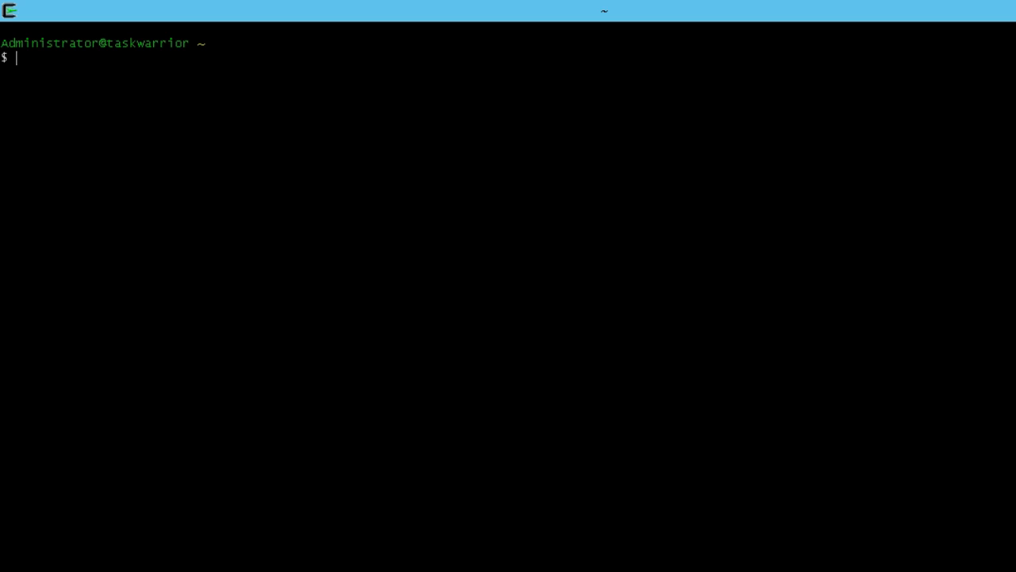
text(nano .taskrc)
text(task show list)
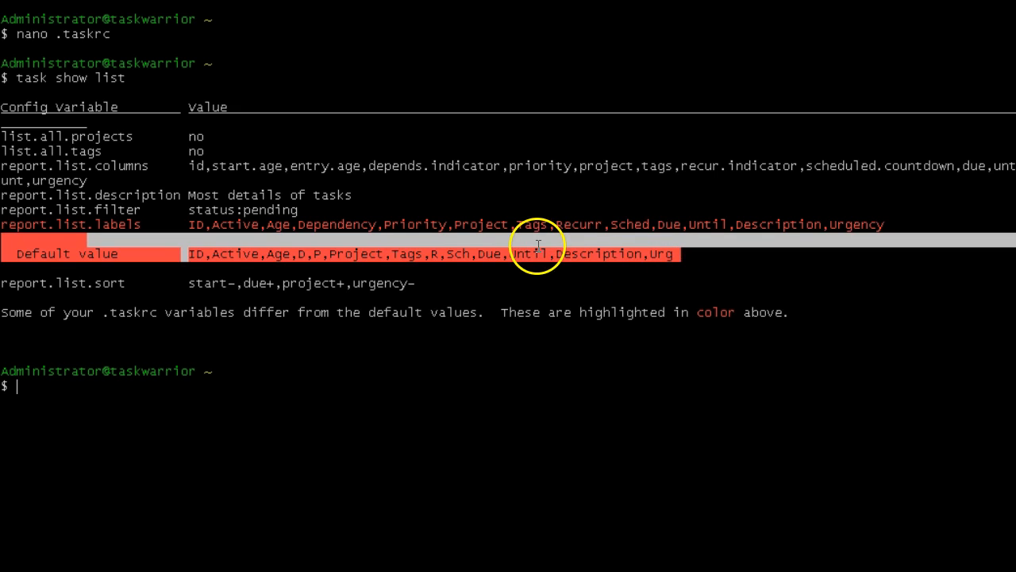
mouse_move(488, 243)
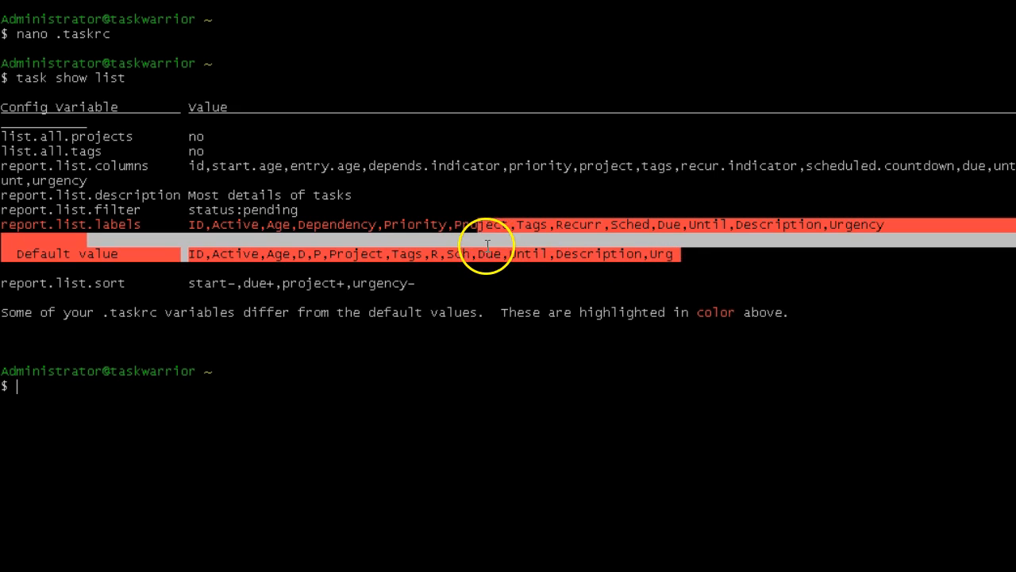
mouse_move(472, 302)
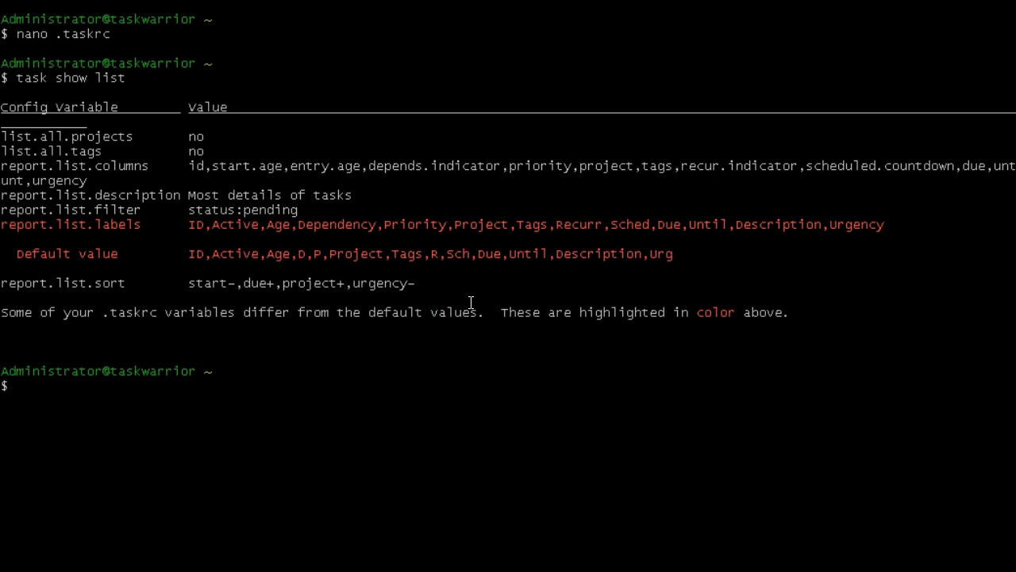